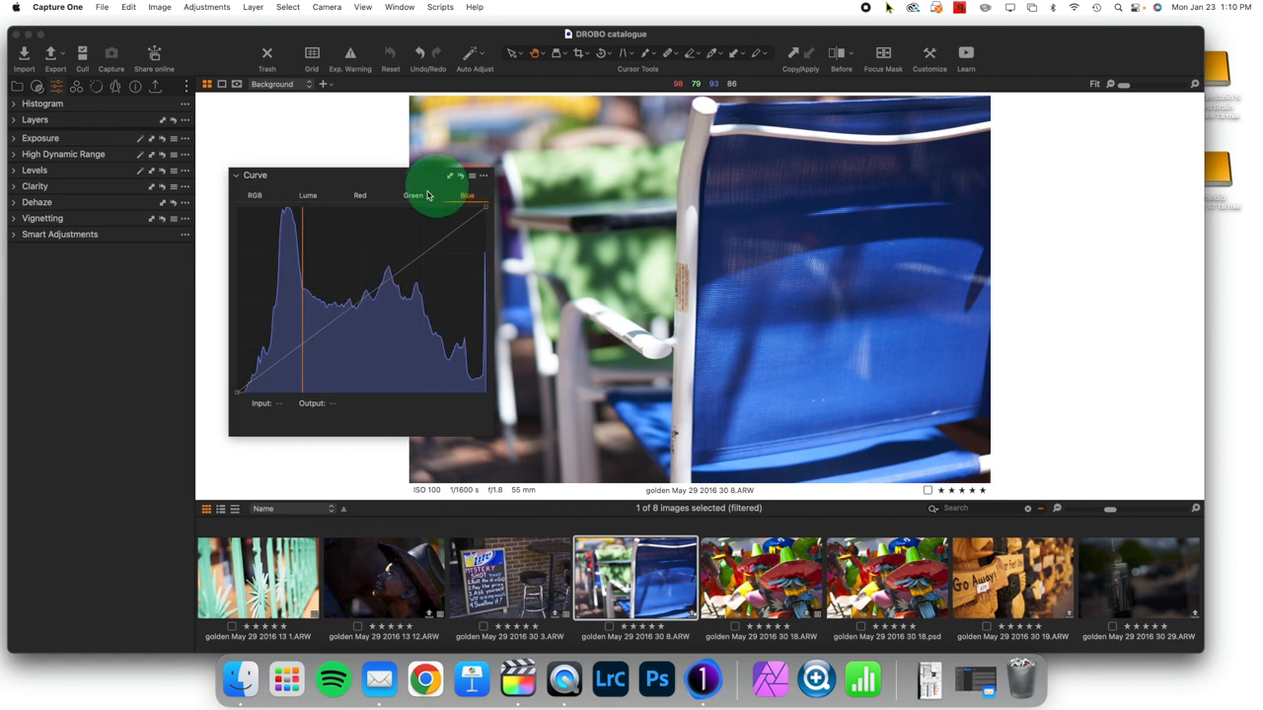
# Step through the RGB, Red and Green channel curves, ending on the Green histogram
pyautogui.click(359, 194)
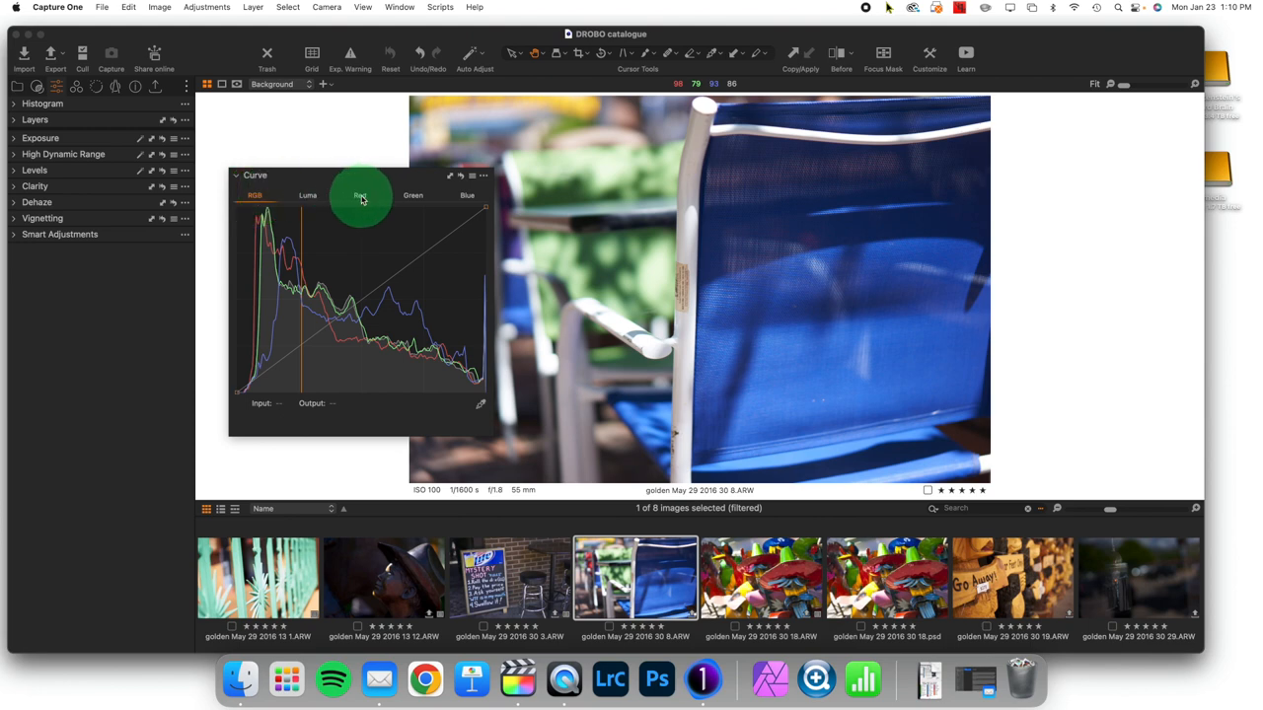
pyautogui.click(411, 194)
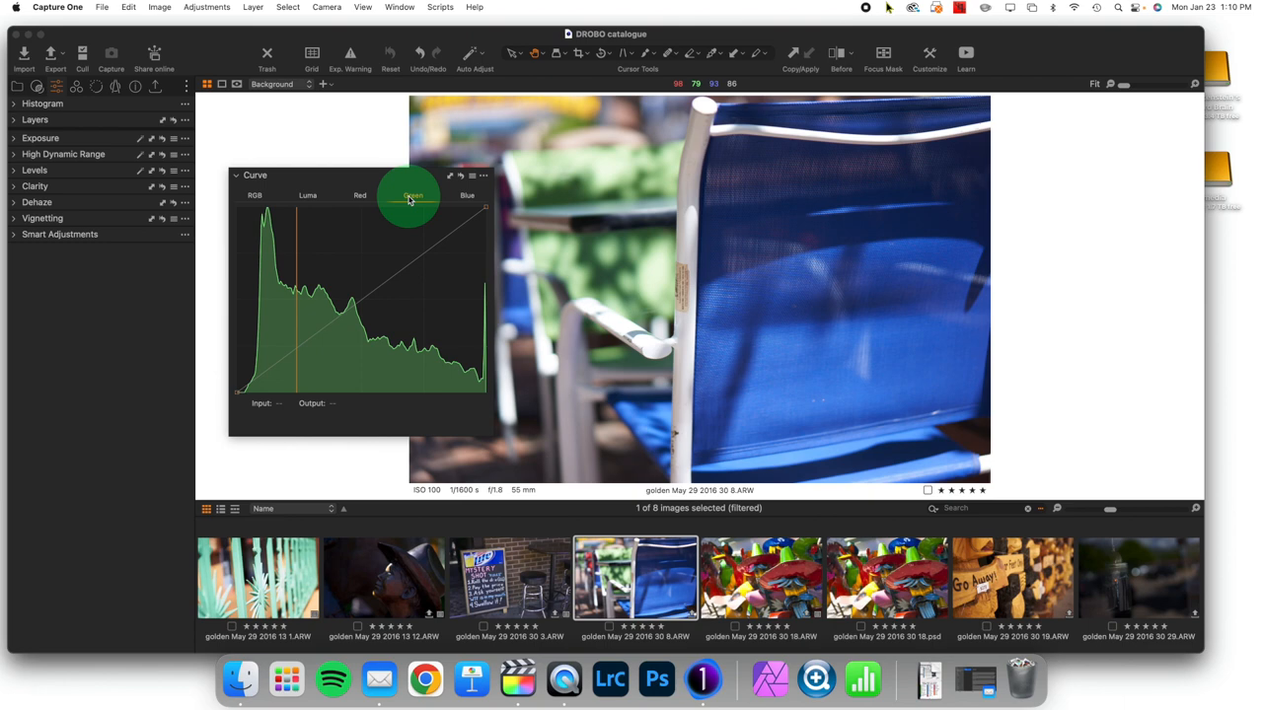
pyautogui.click(255, 194)
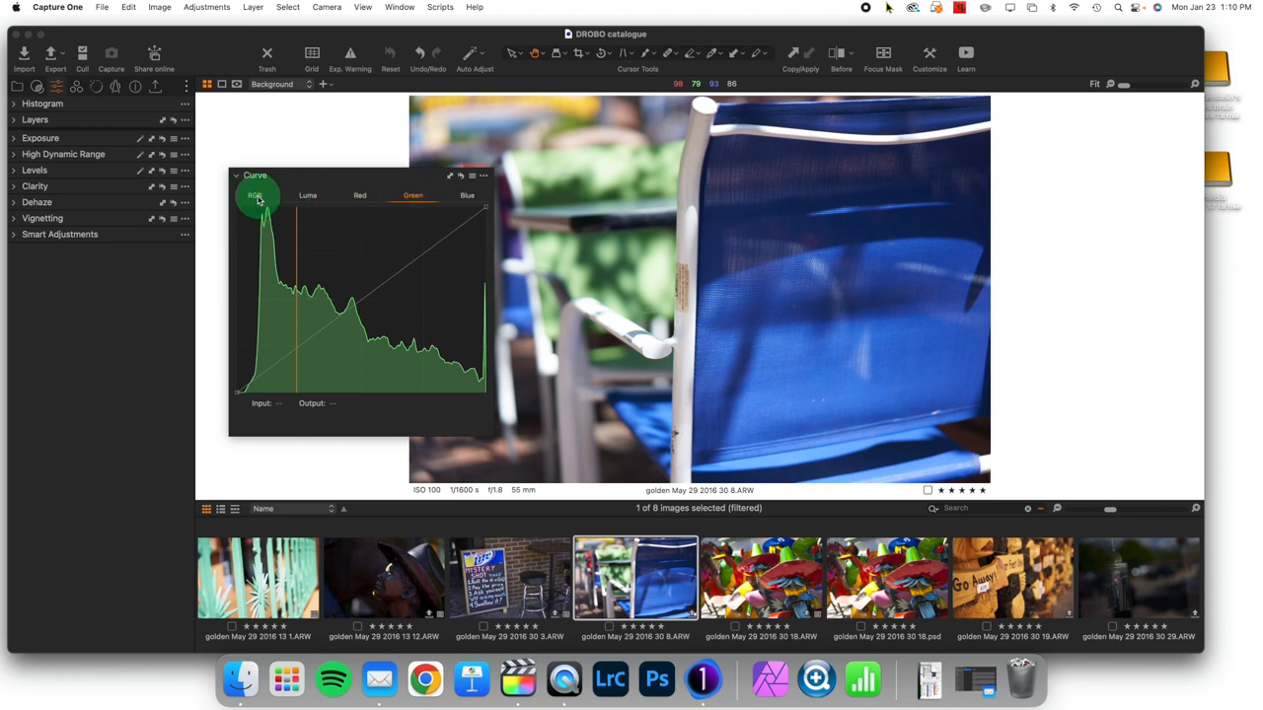
# Pull down the shadows on the Luma curve, then undo that adjustment
pyautogui.click(306, 194)
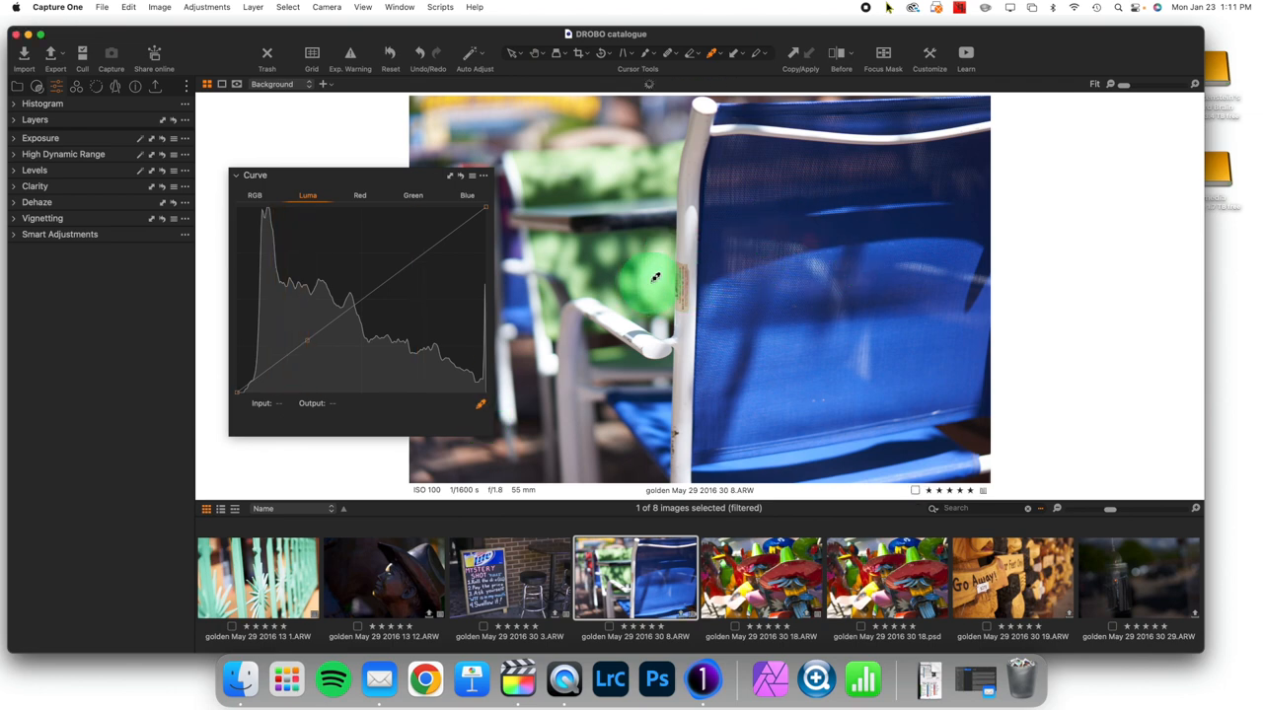
pyautogui.moveTo(514, 286)
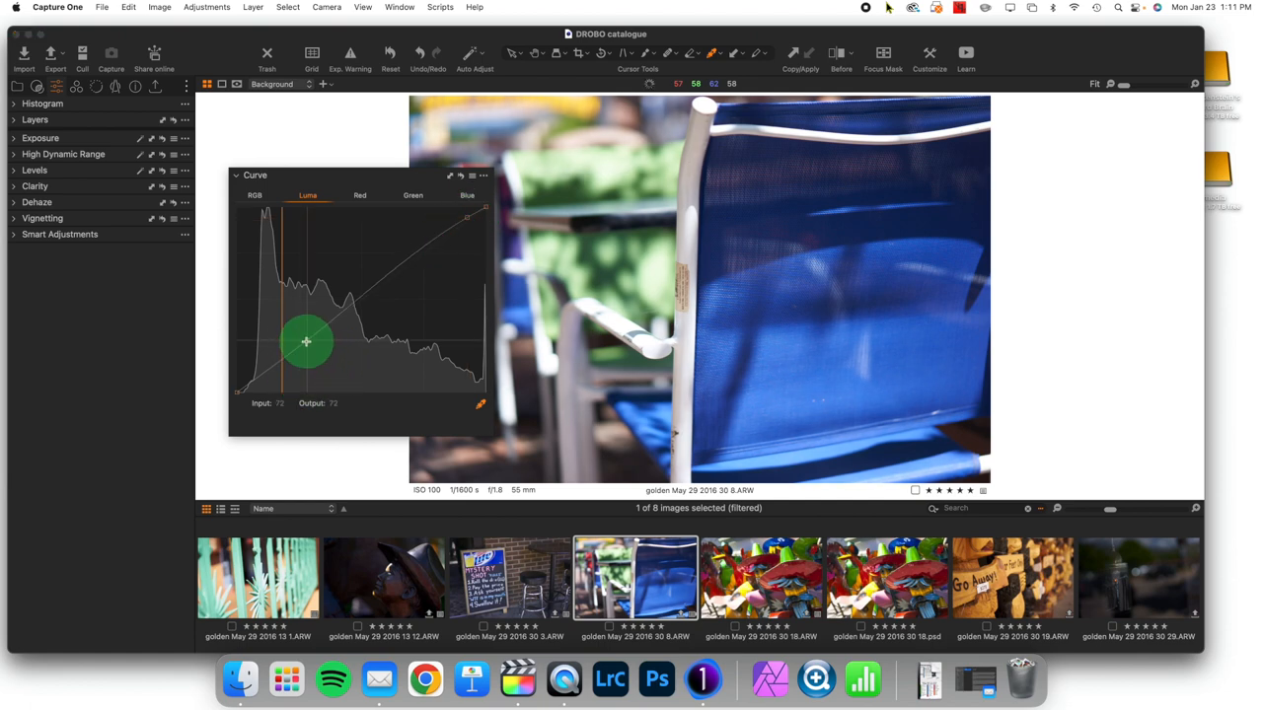
pyautogui.moveTo(306, 342); pyautogui.dragTo(289, 365)
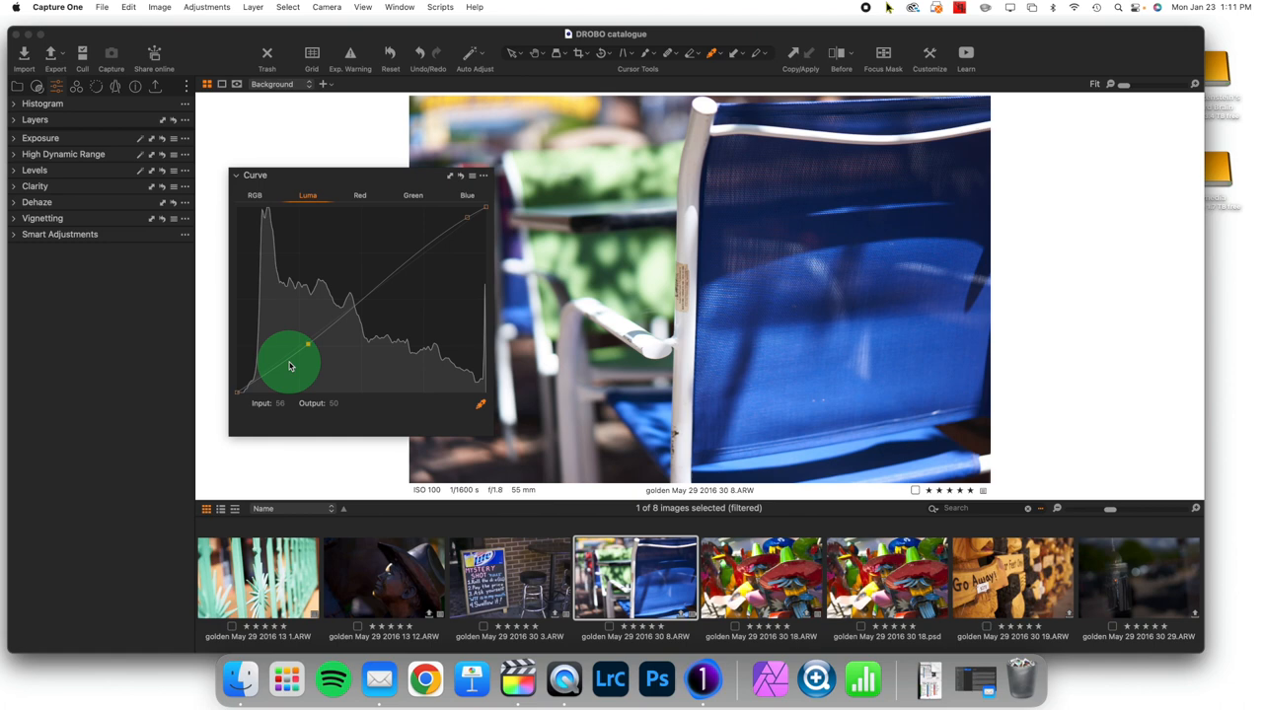
pyautogui.click(387, 54)
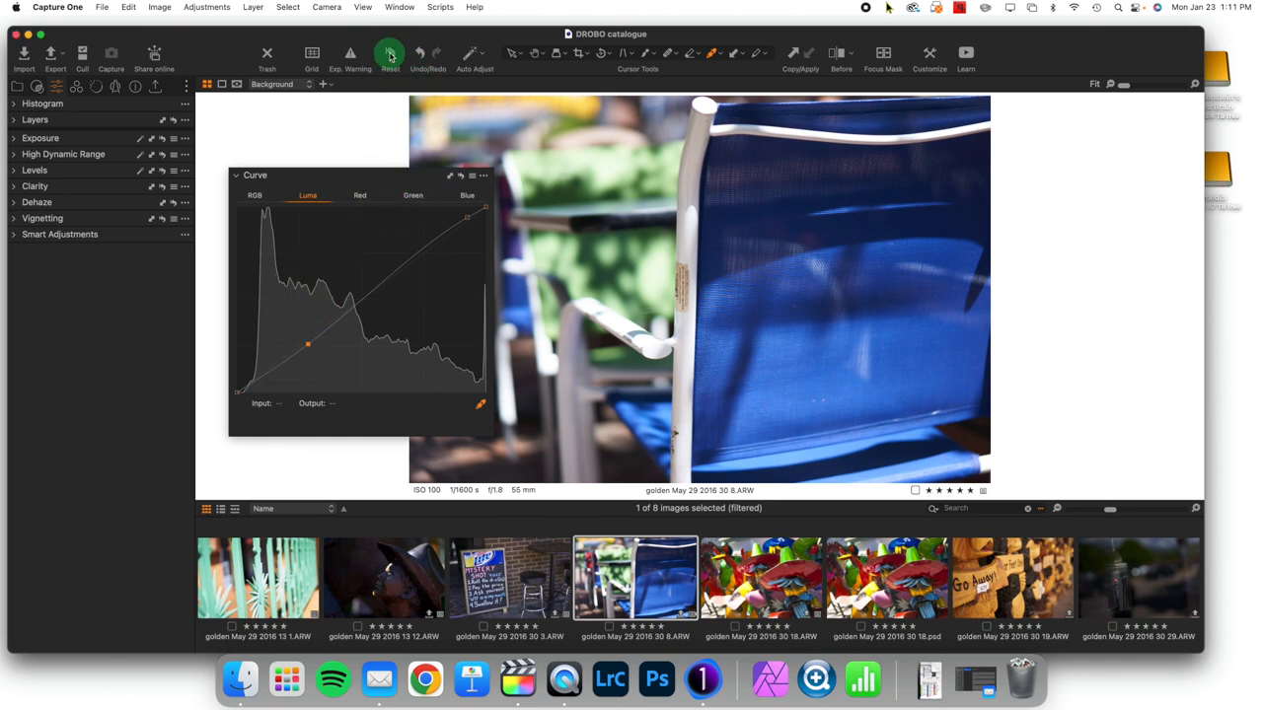
# Reset the curve adjustments and show the unadjusted Green channel curve
pyautogui.click(359, 195)
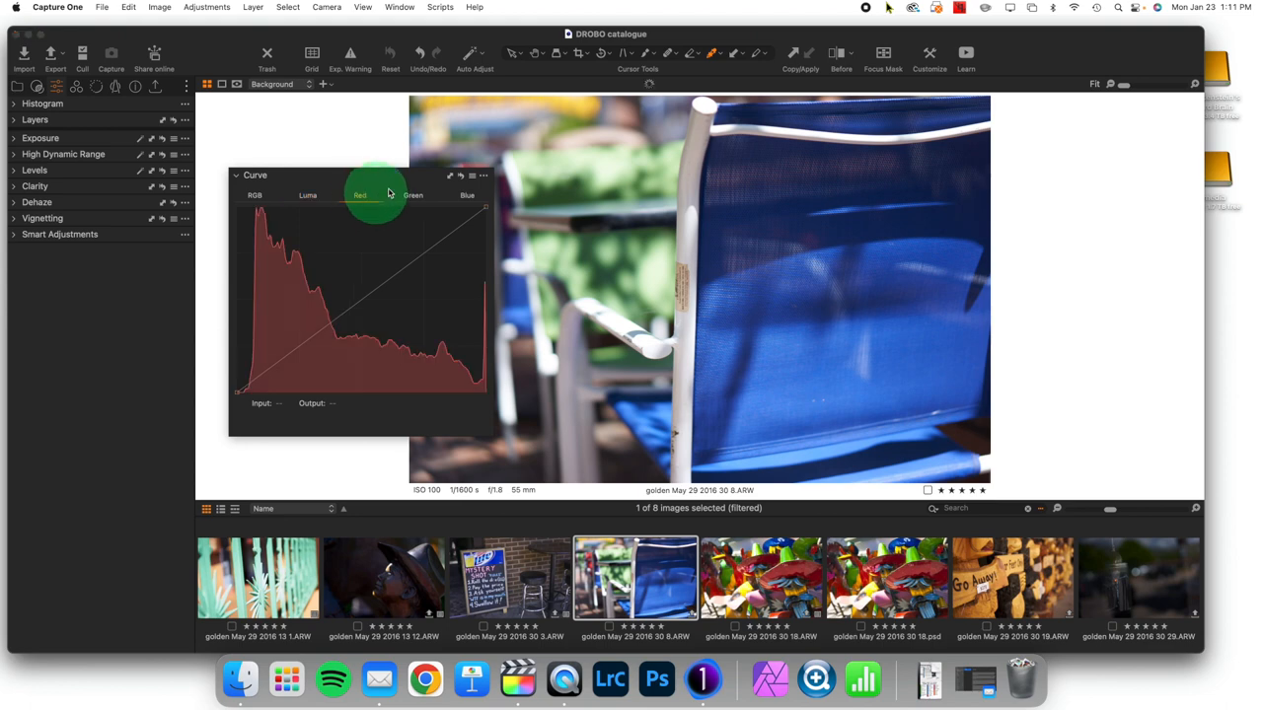
pyautogui.click(413, 195)
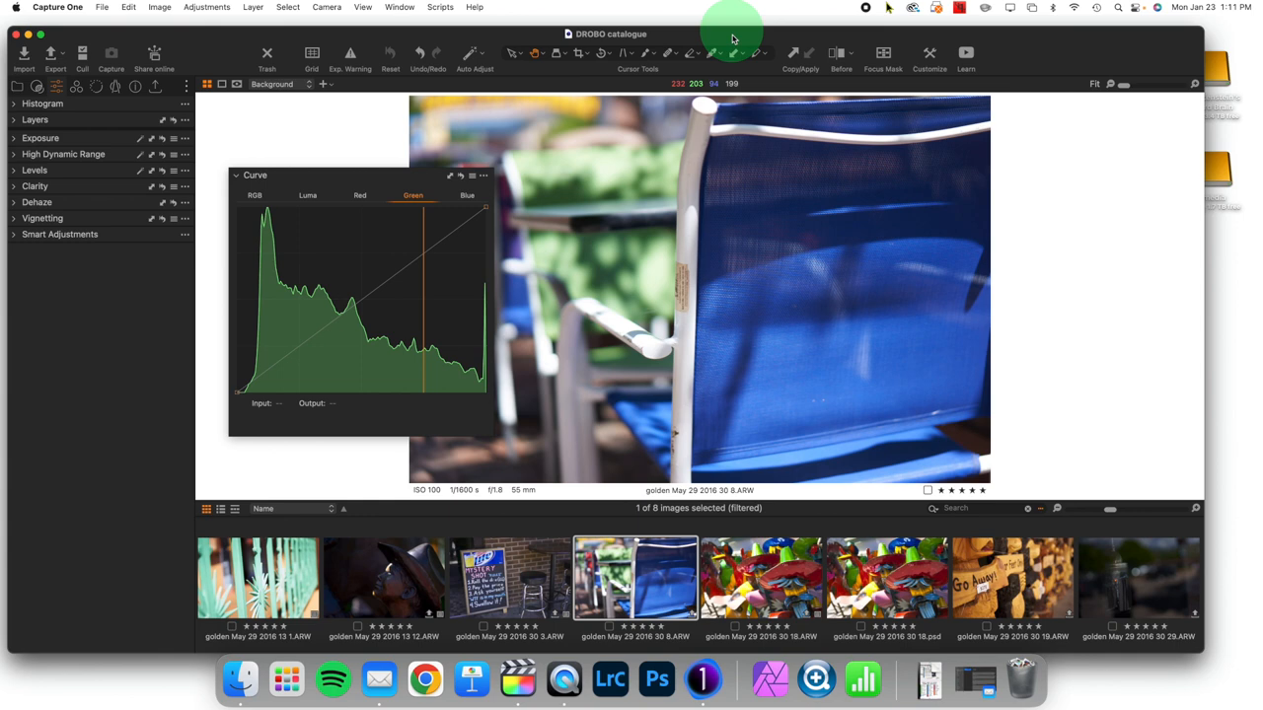
pyautogui.moveTo(745, 92)
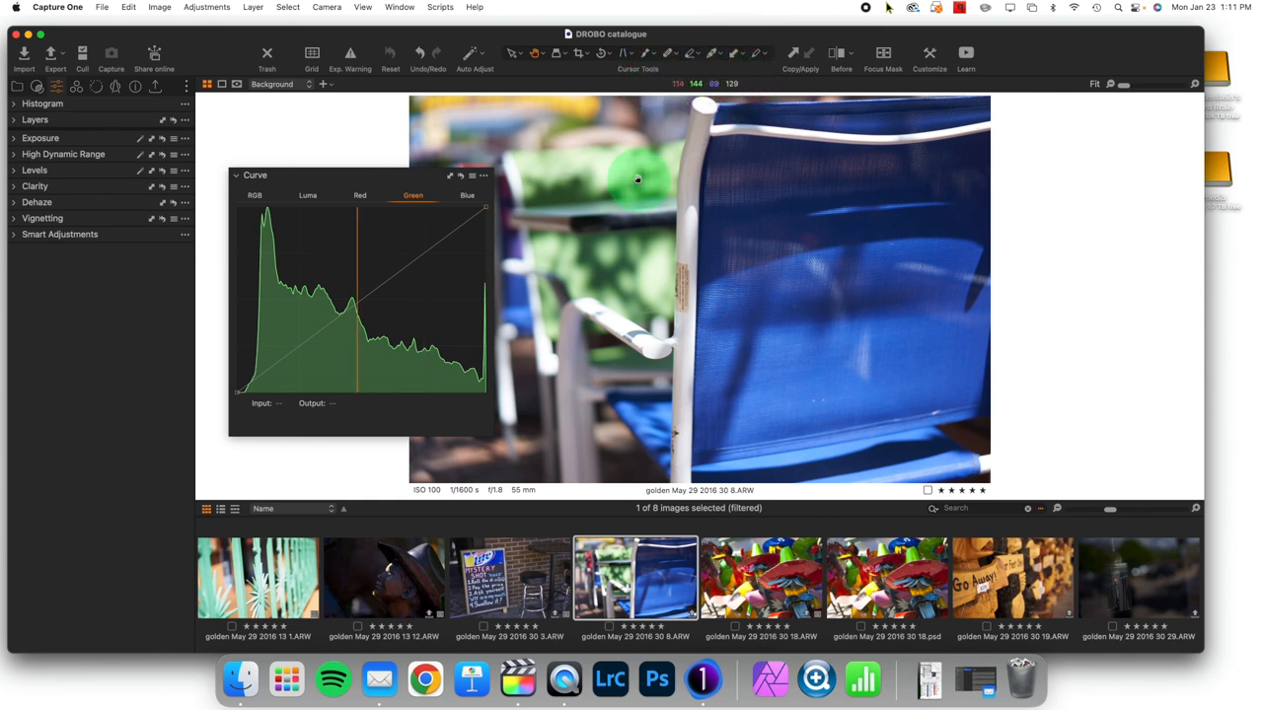
pyautogui.moveTo(788, 156)
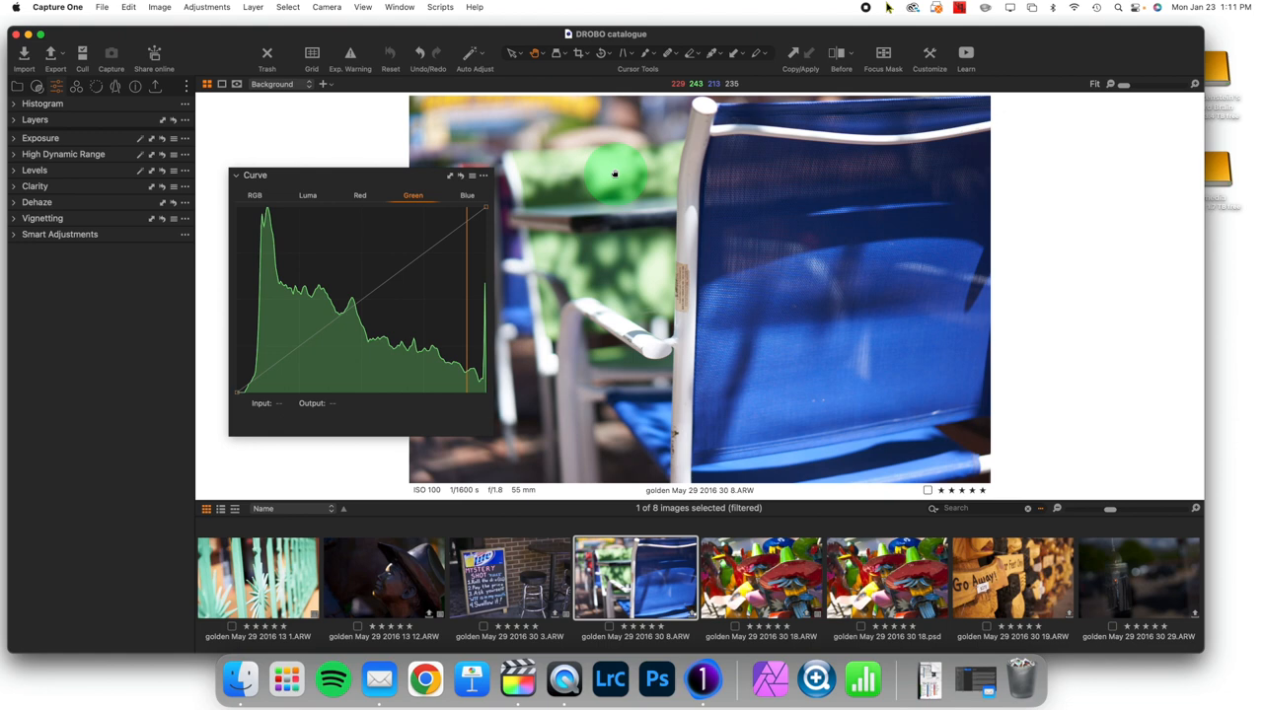
pyautogui.moveTo(785, 216)
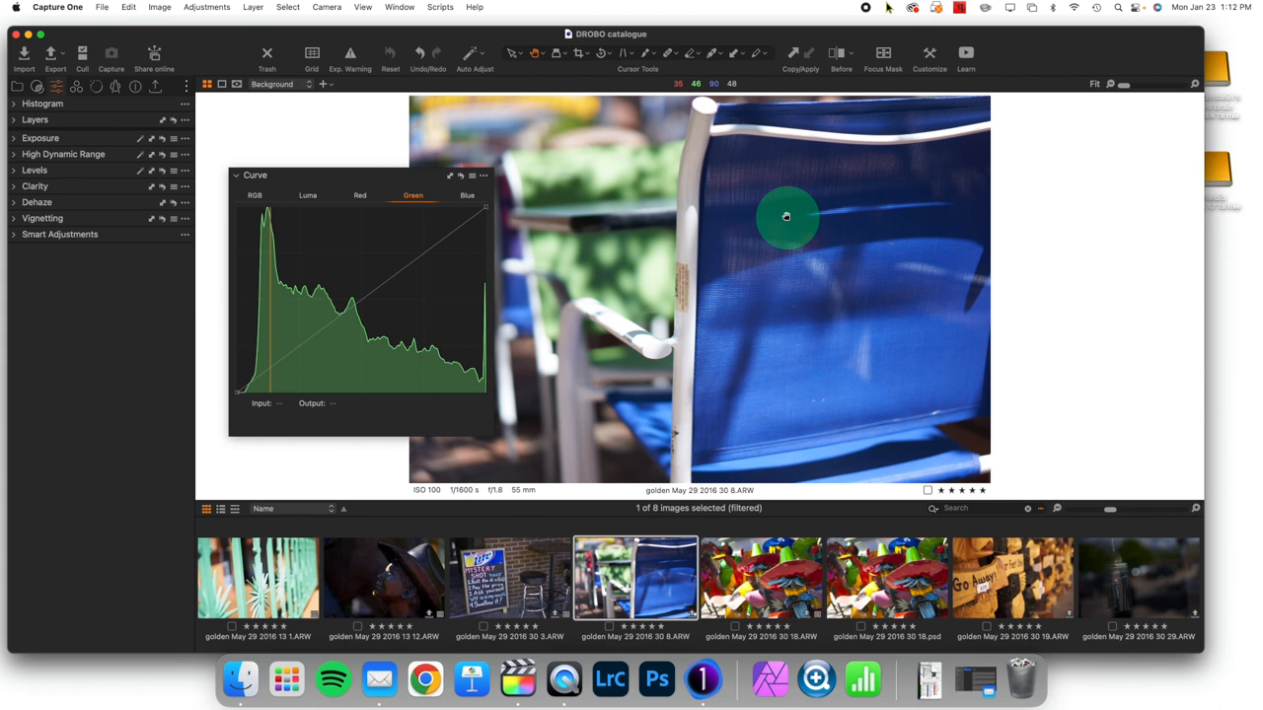
pyautogui.moveTo(585, 177)
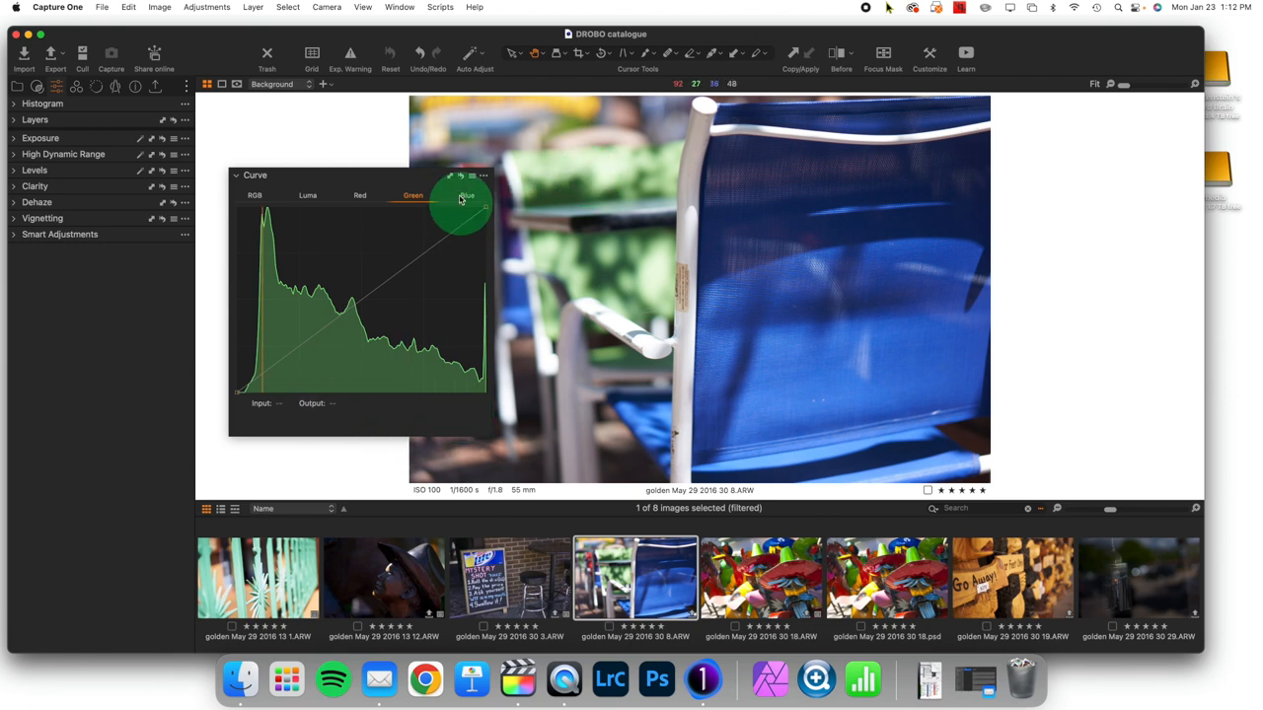
# Switch to the Blue channel and place a slightly lifted highlight point
pyautogui.click(464, 195)
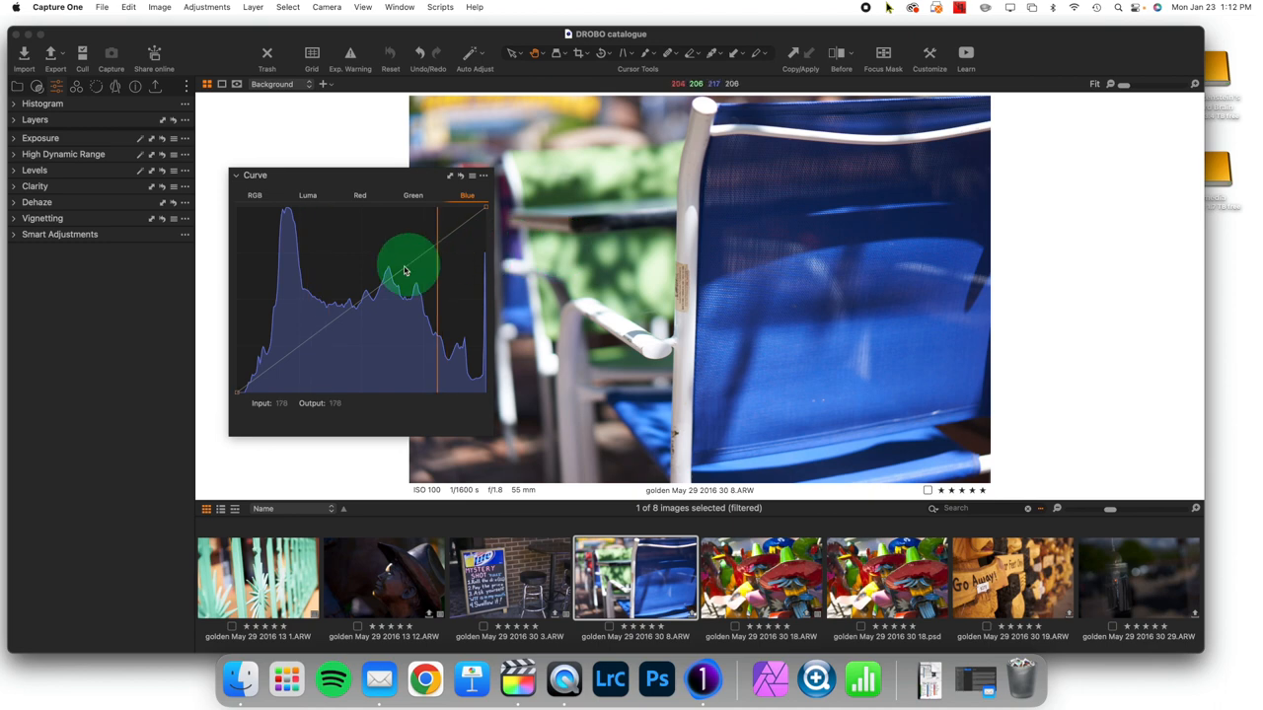
pyautogui.moveTo(402, 271); pyautogui.dragTo(383, 282)
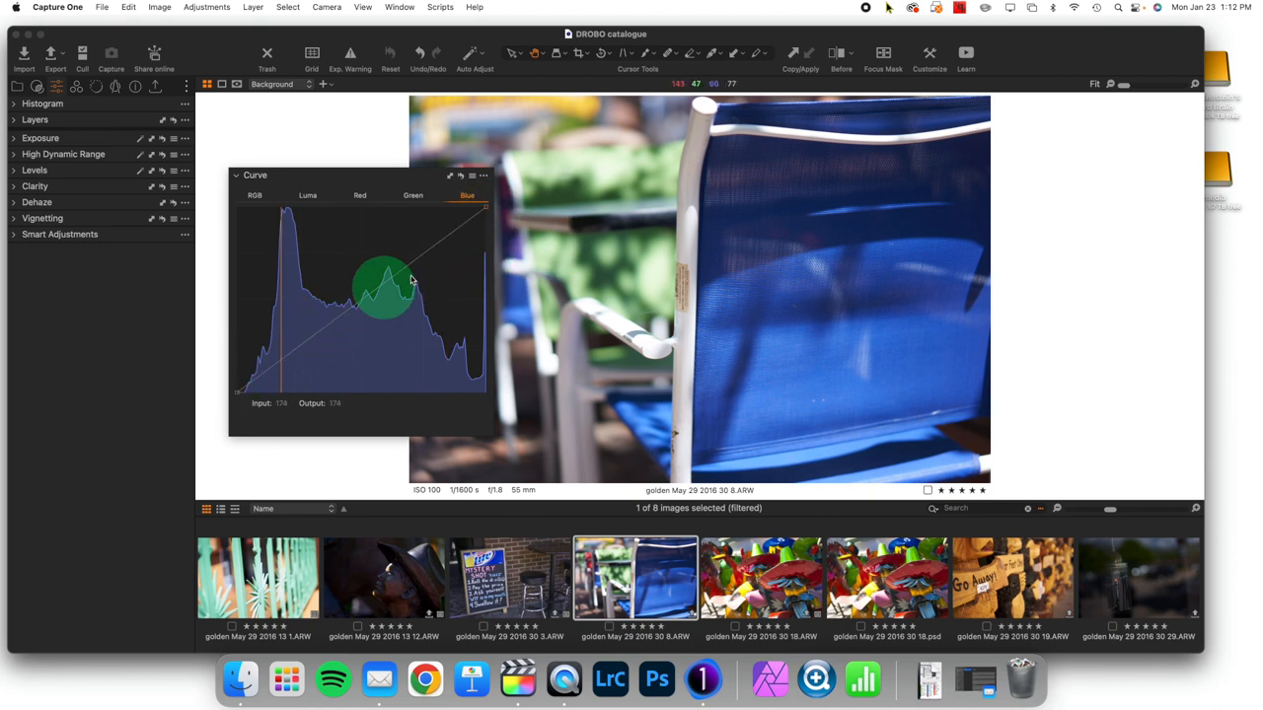
pyautogui.moveTo(382, 286); pyautogui.dragTo(410, 276)
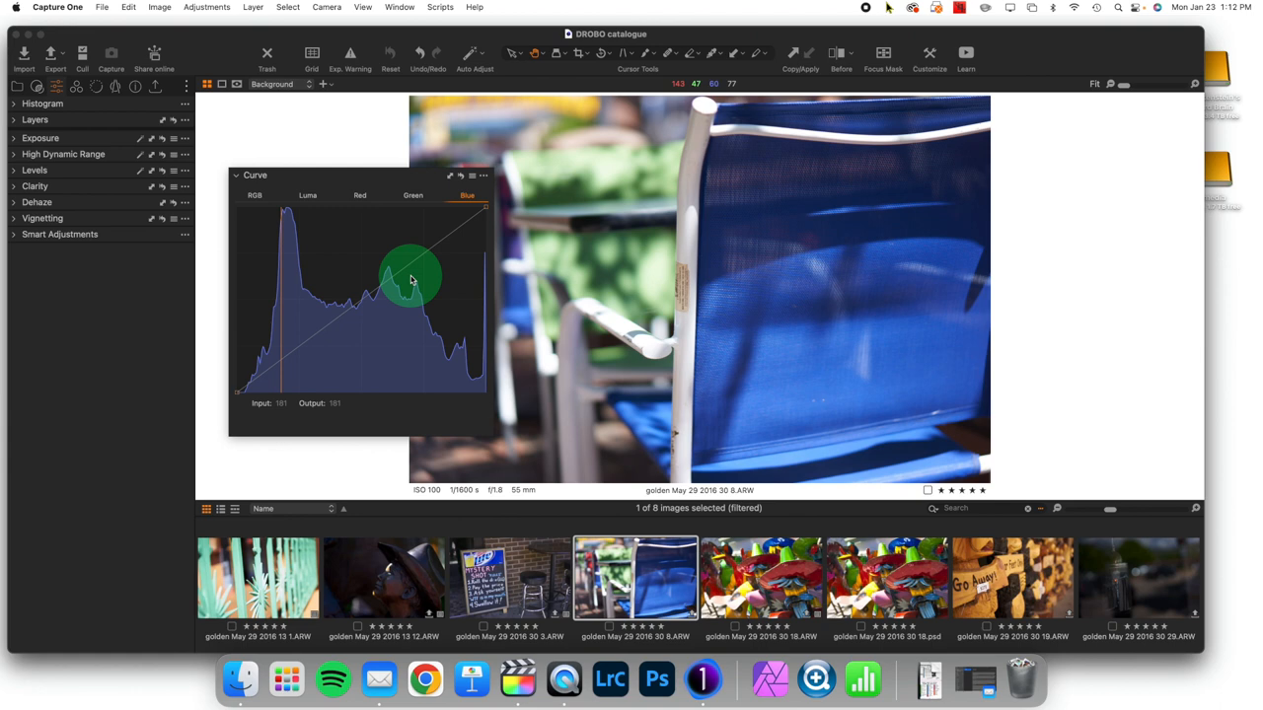
pyautogui.moveTo(411, 276); pyautogui.dragTo(426, 262)
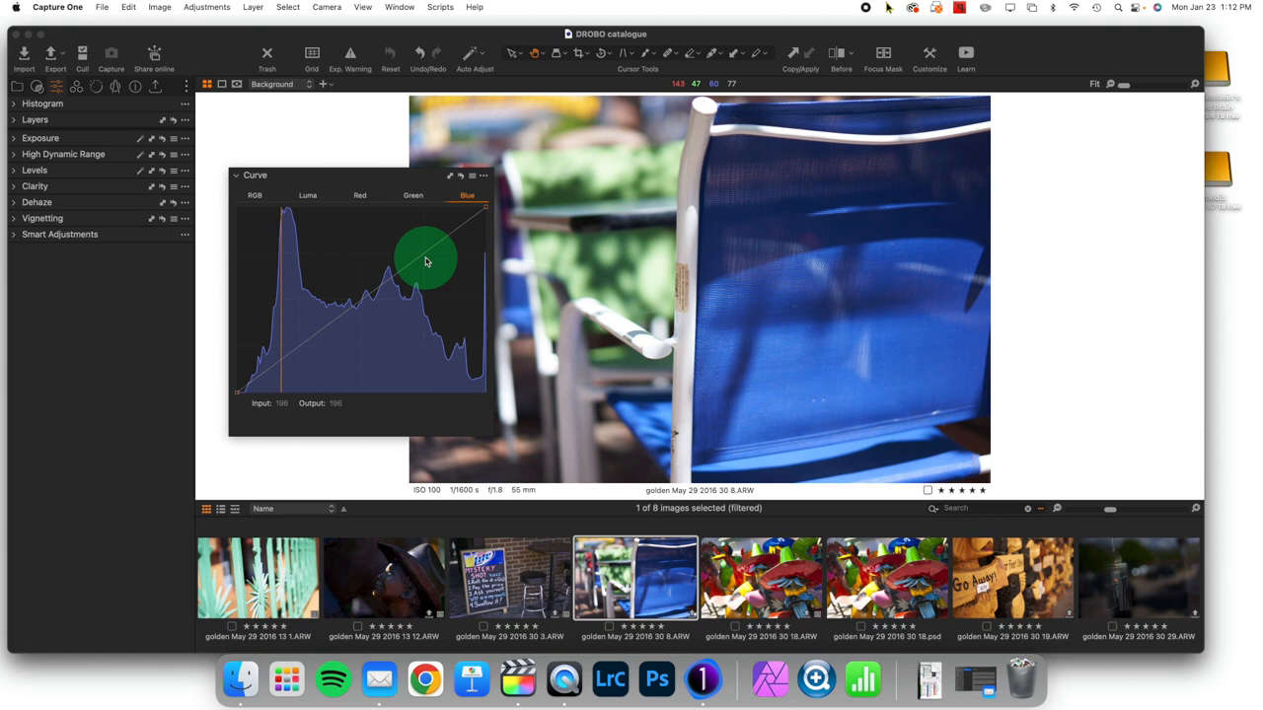
pyautogui.moveTo(426, 259); pyautogui.dragTo(422, 252)
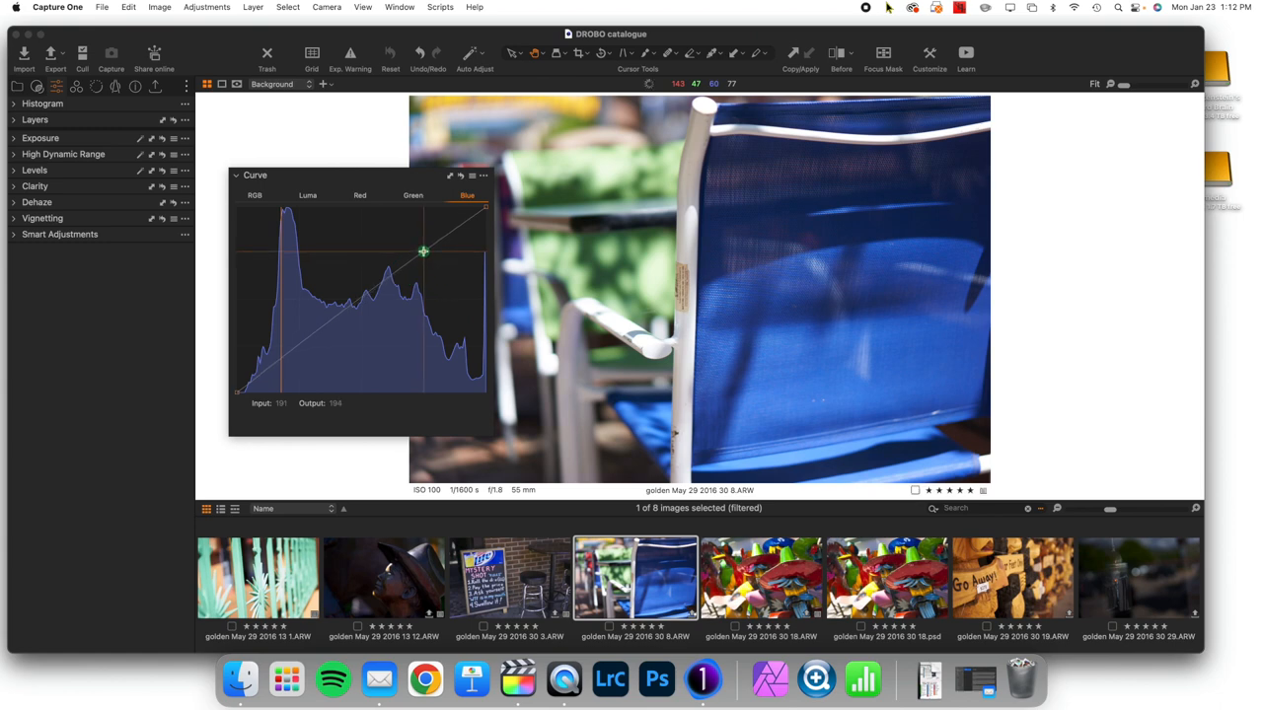
pyautogui.moveTo(422, 251); pyautogui.dragTo(414, 291)
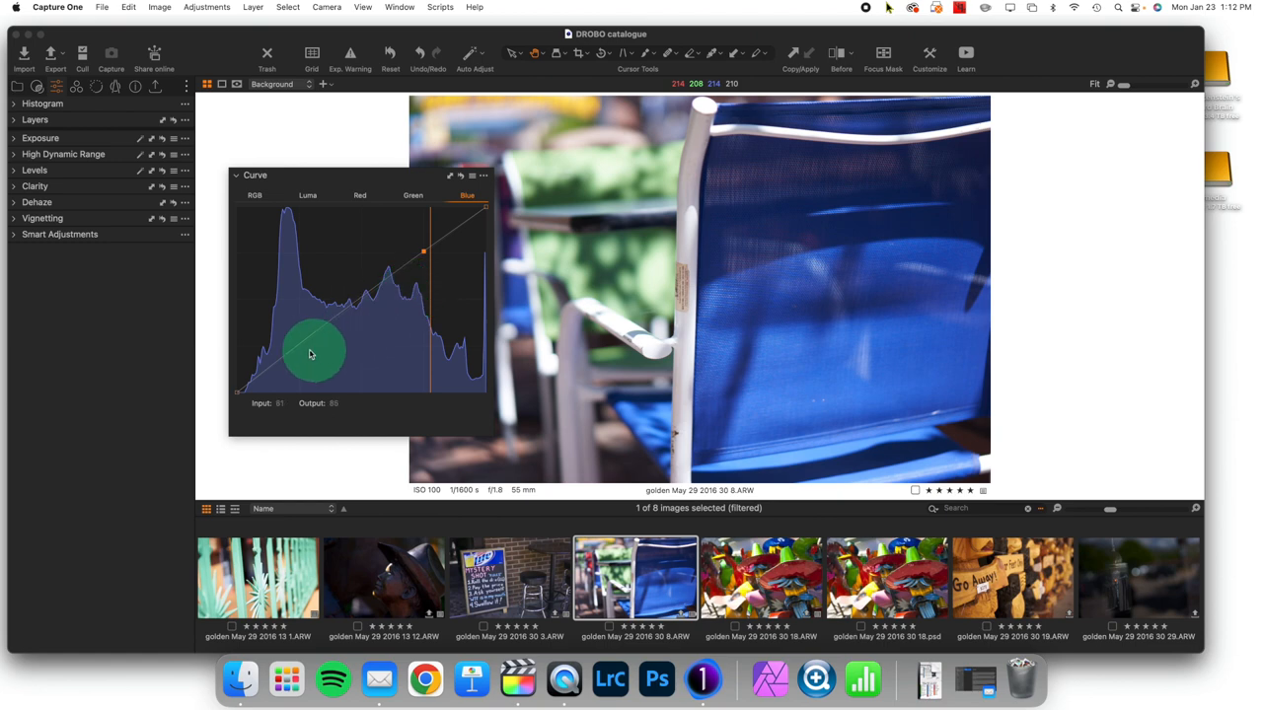
# Lower the blue shadows and fine-tune the shadow and highlight points
pyautogui.moveTo(316, 352); pyautogui.dragTo(300, 350)
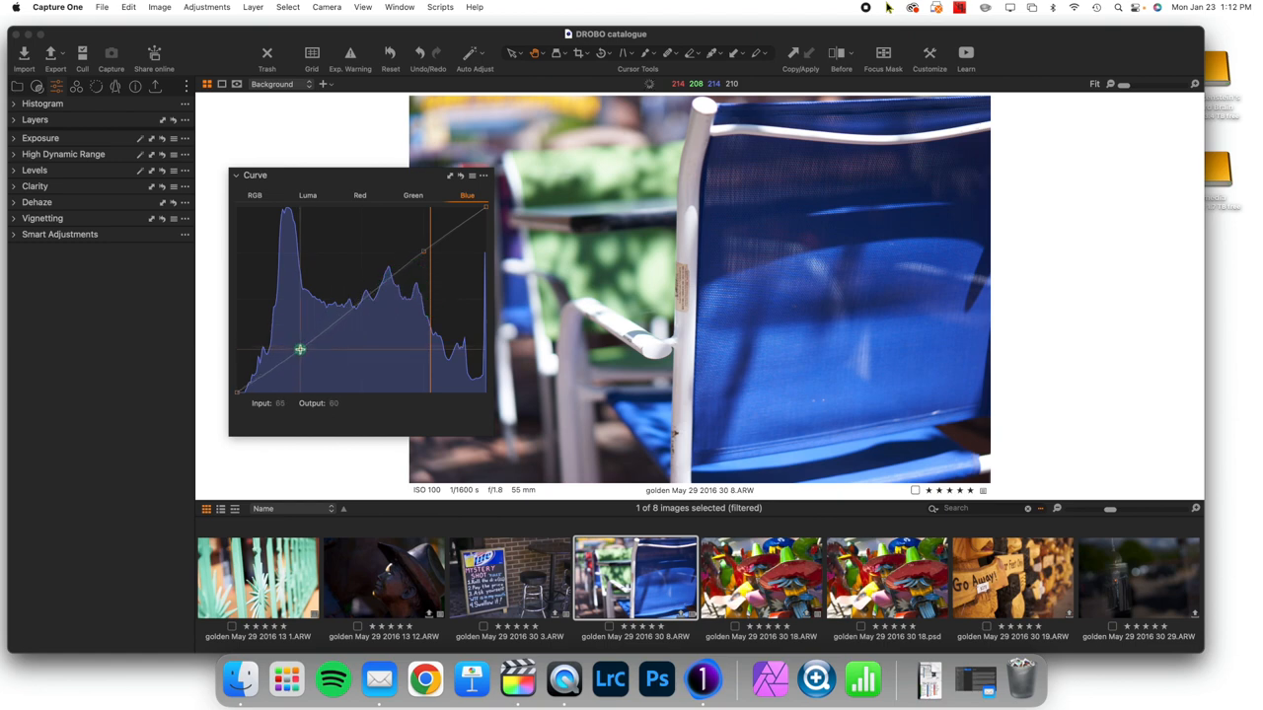
pyautogui.moveTo(301, 348); pyautogui.dragTo(423, 250)
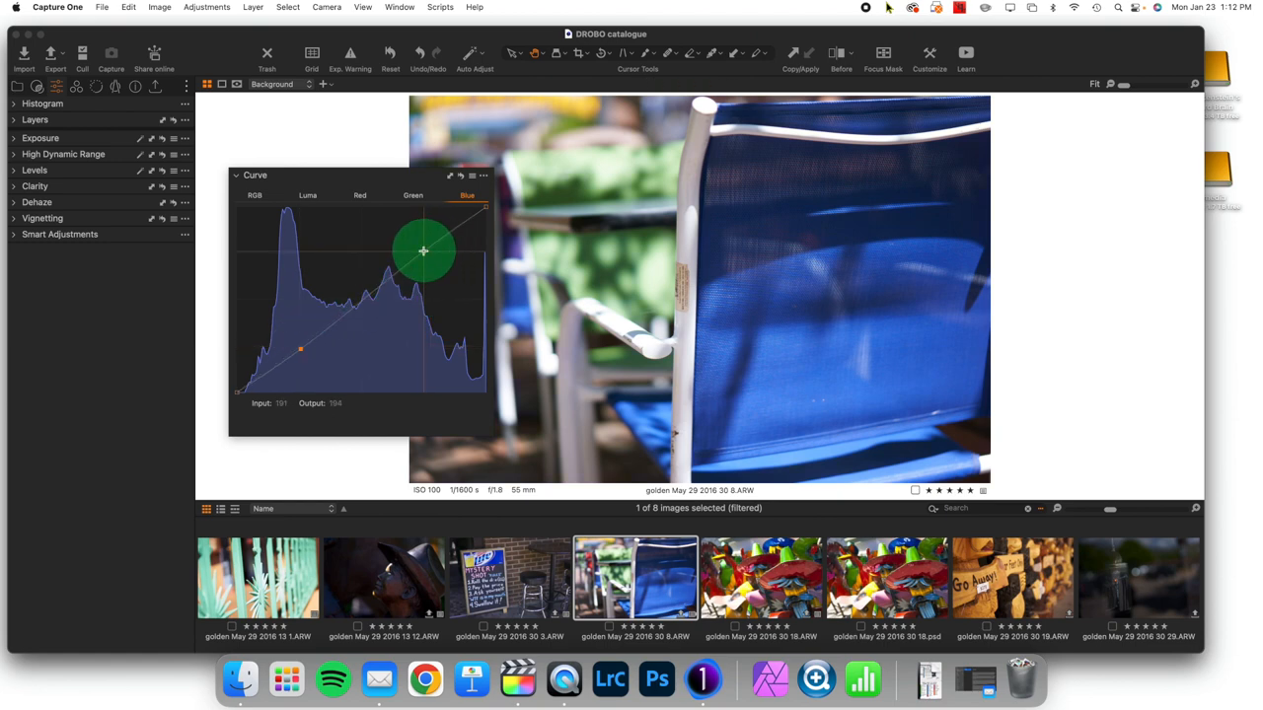
pyautogui.moveTo(423, 252); pyautogui.dragTo(370, 315)
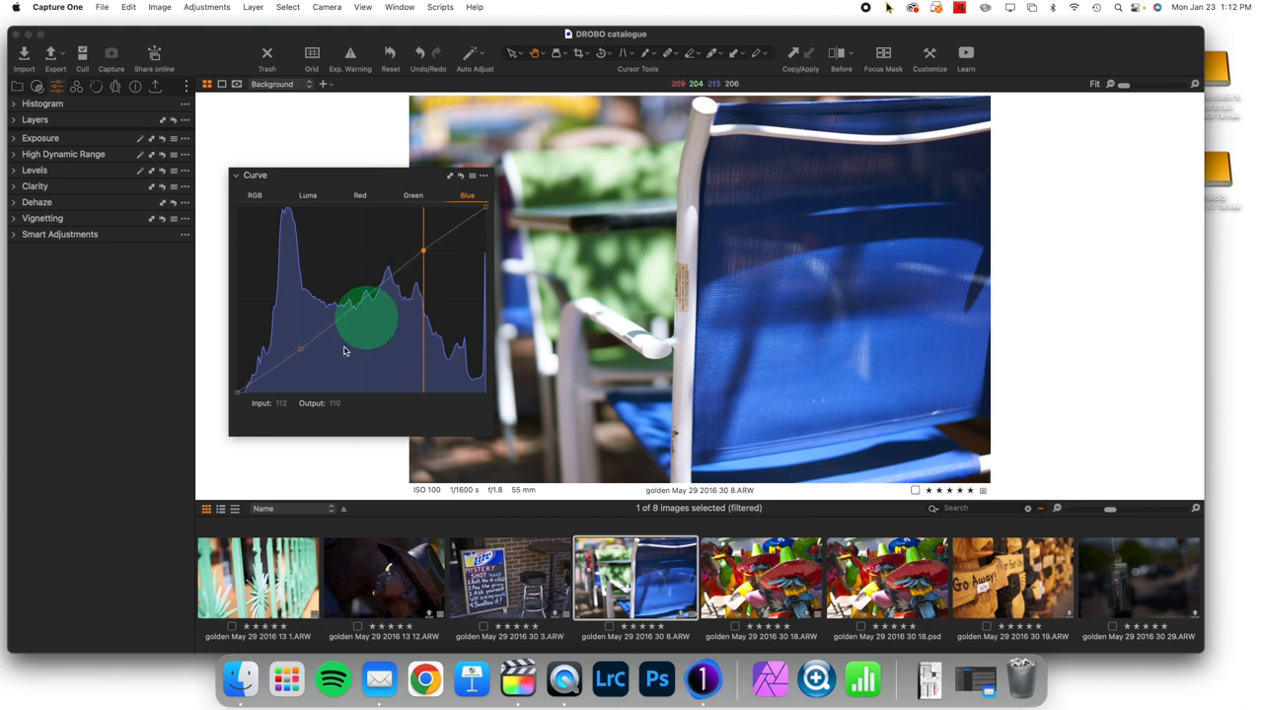
pyautogui.moveTo(372, 316); pyautogui.dragTo(301, 345)
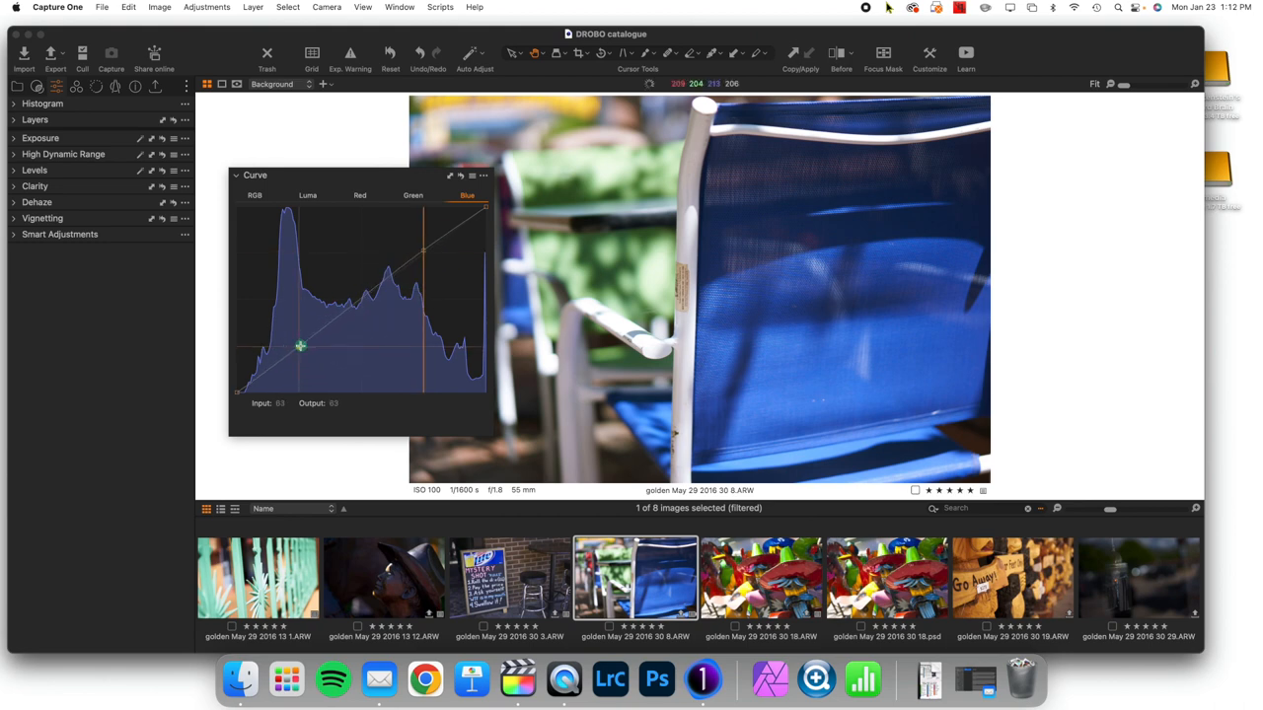
pyautogui.moveTo(301, 345); pyautogui.dragTo(303, 345)
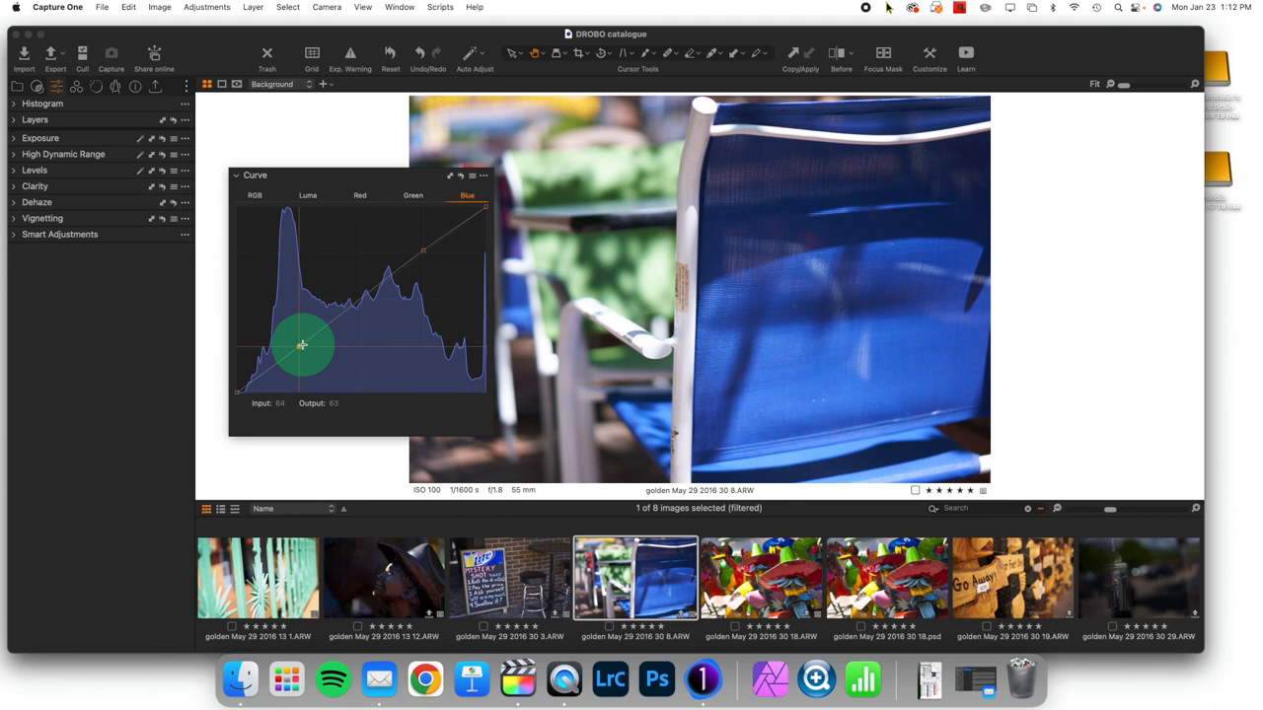
pyautogui.moveTo(303, 344); pyautogui.dragTo(319, 330)
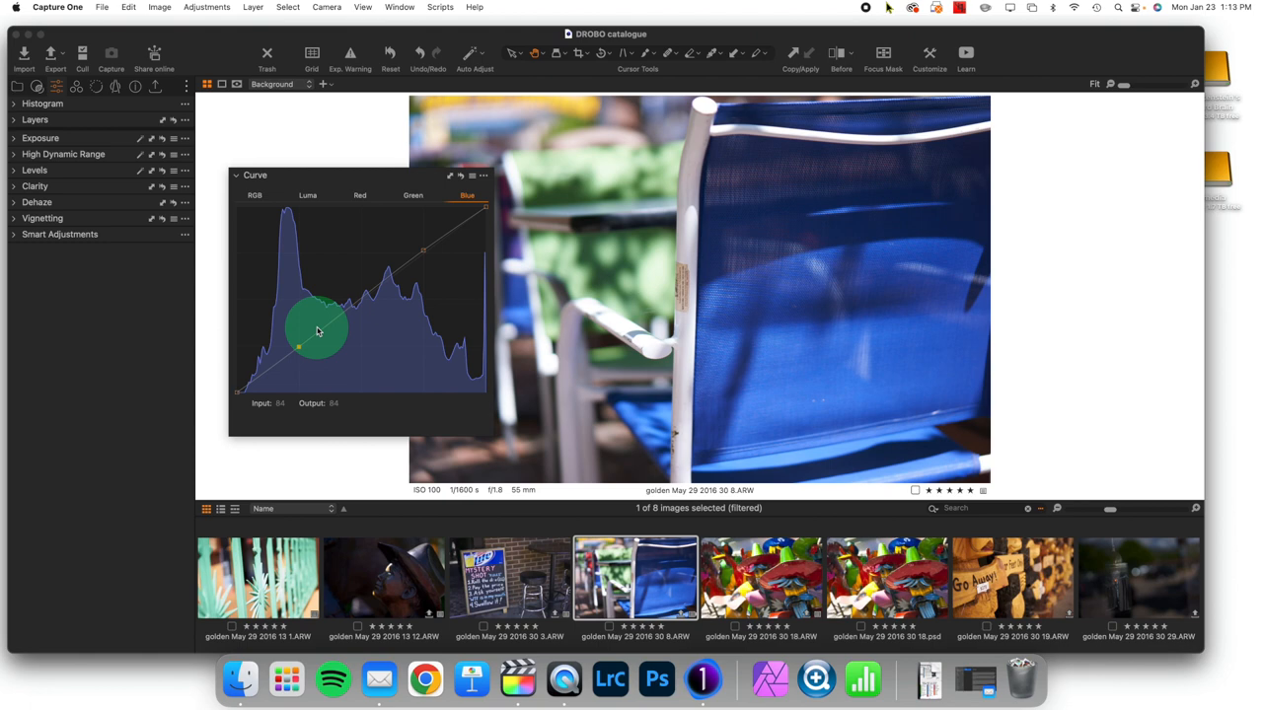
# Clear the Blue curve's control points back to a straight diagonal line
pyautogui.moveTo(316, 330); pyautogui.dragTo(321, 323)
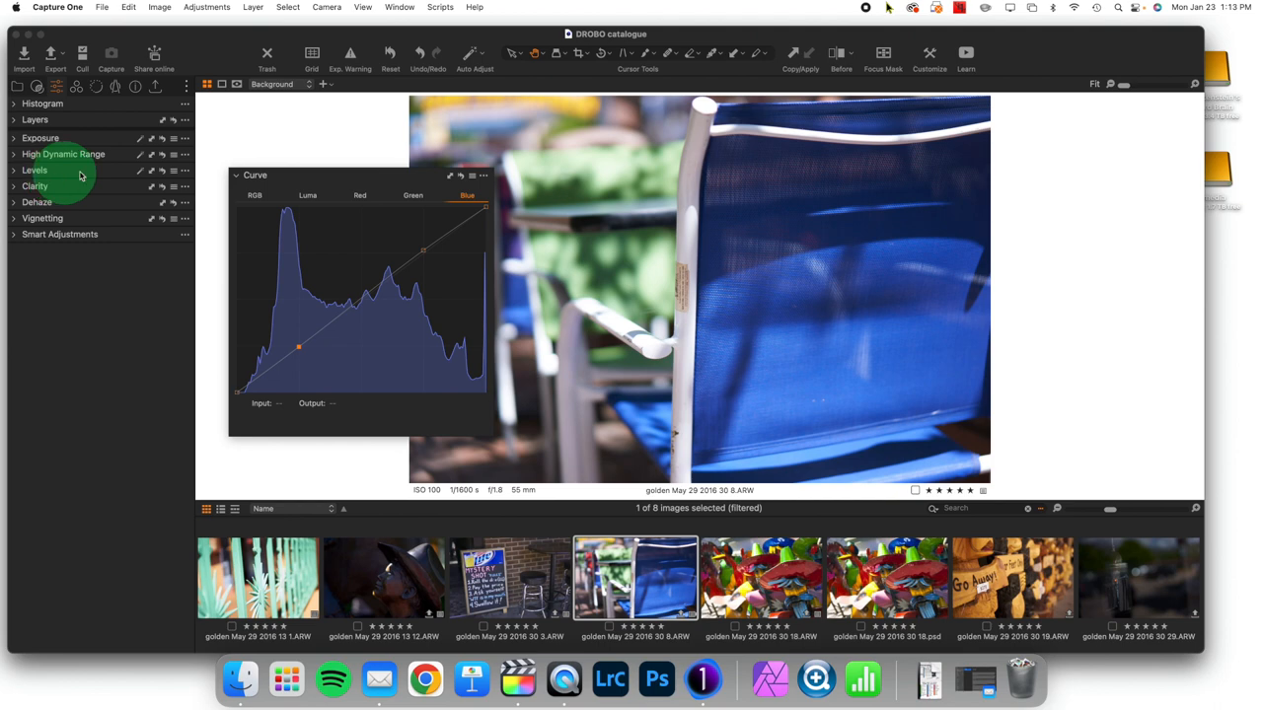
pyautogui.click(412, 194)
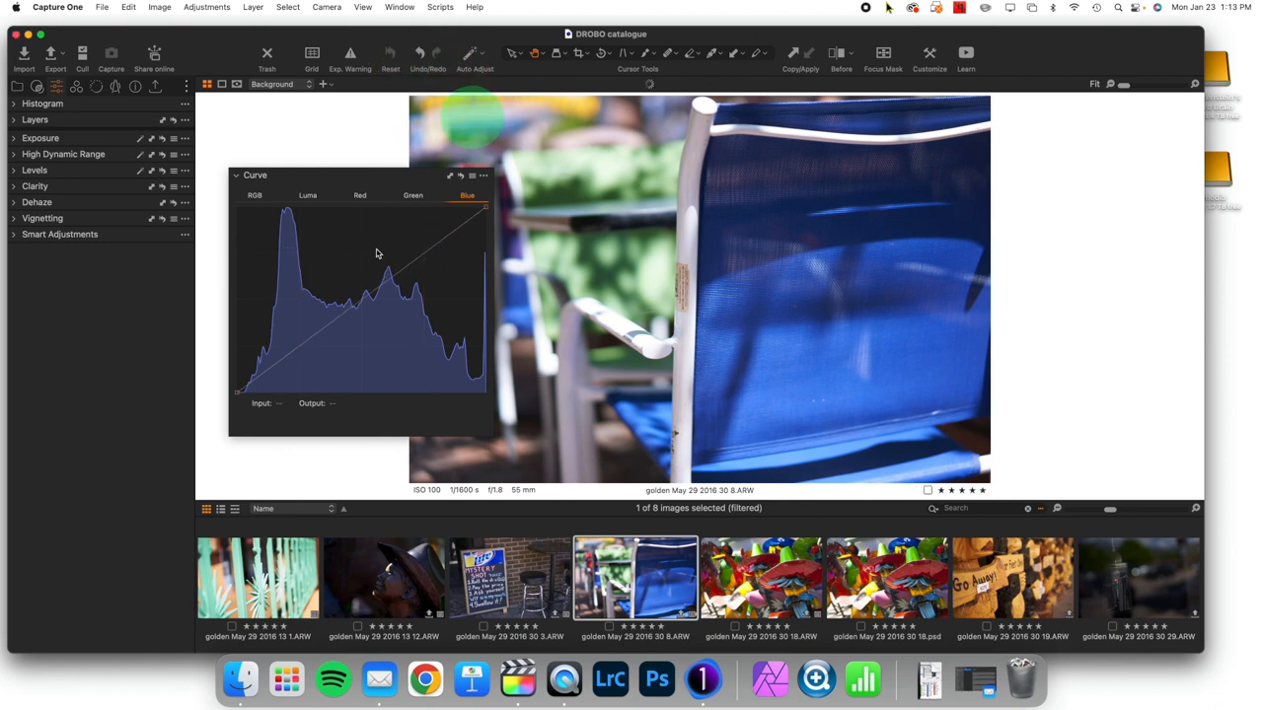
# On the Red curve, add a highlight point and pull a shadow point to 64→55
pyautogui.click(359, 195)
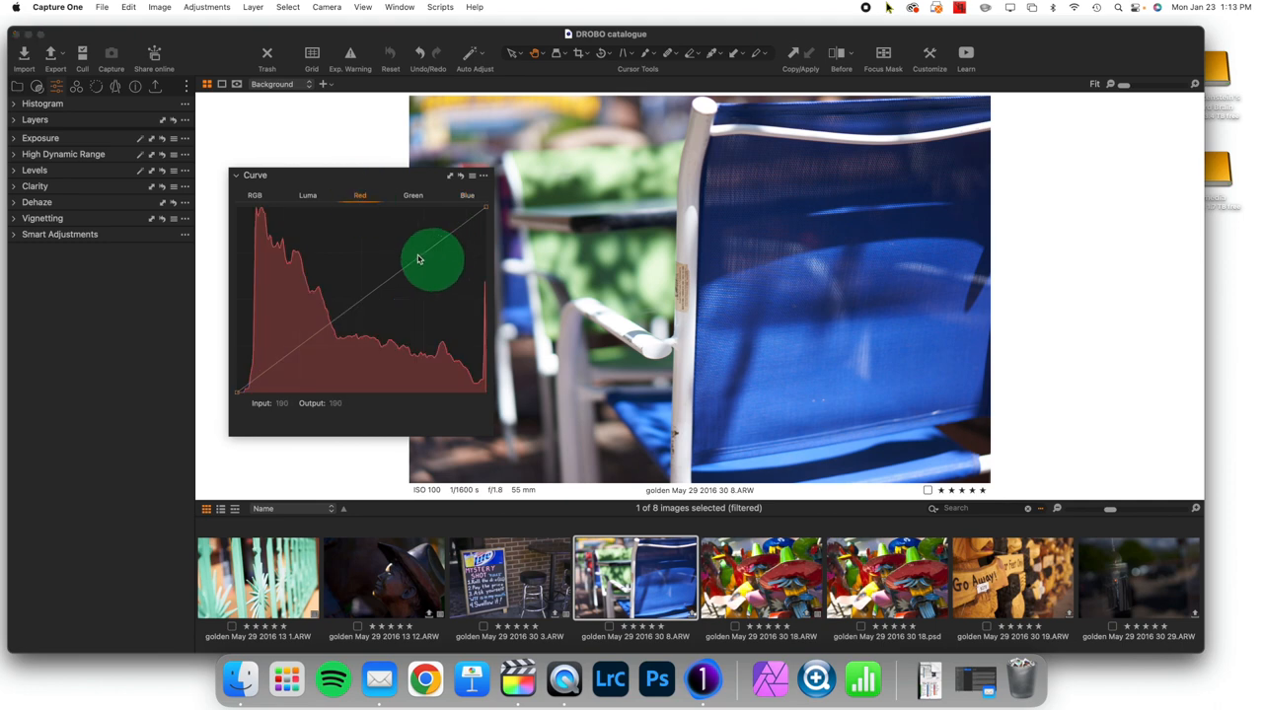
pyautogui.moveTo(432, 259); pyautogui.dragTo(422, 250)
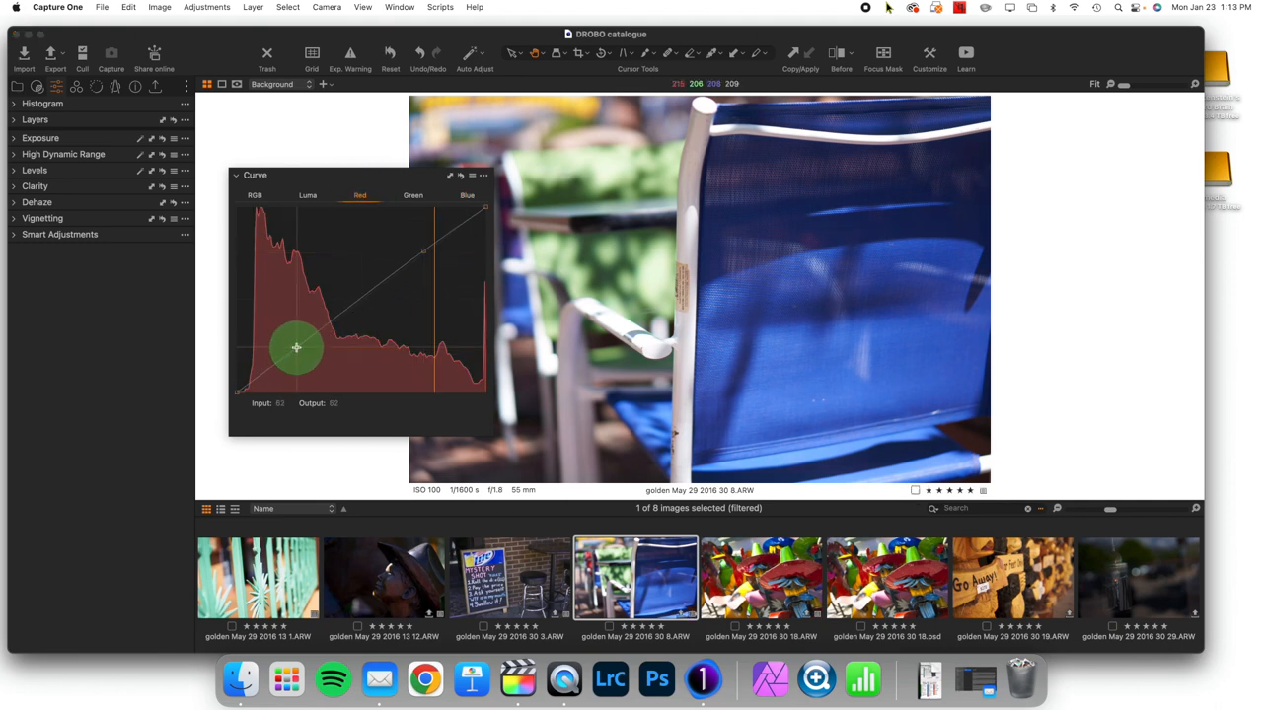
pyautogui.moveTo(296, 348); pyautogui.dragTo(298, 352)
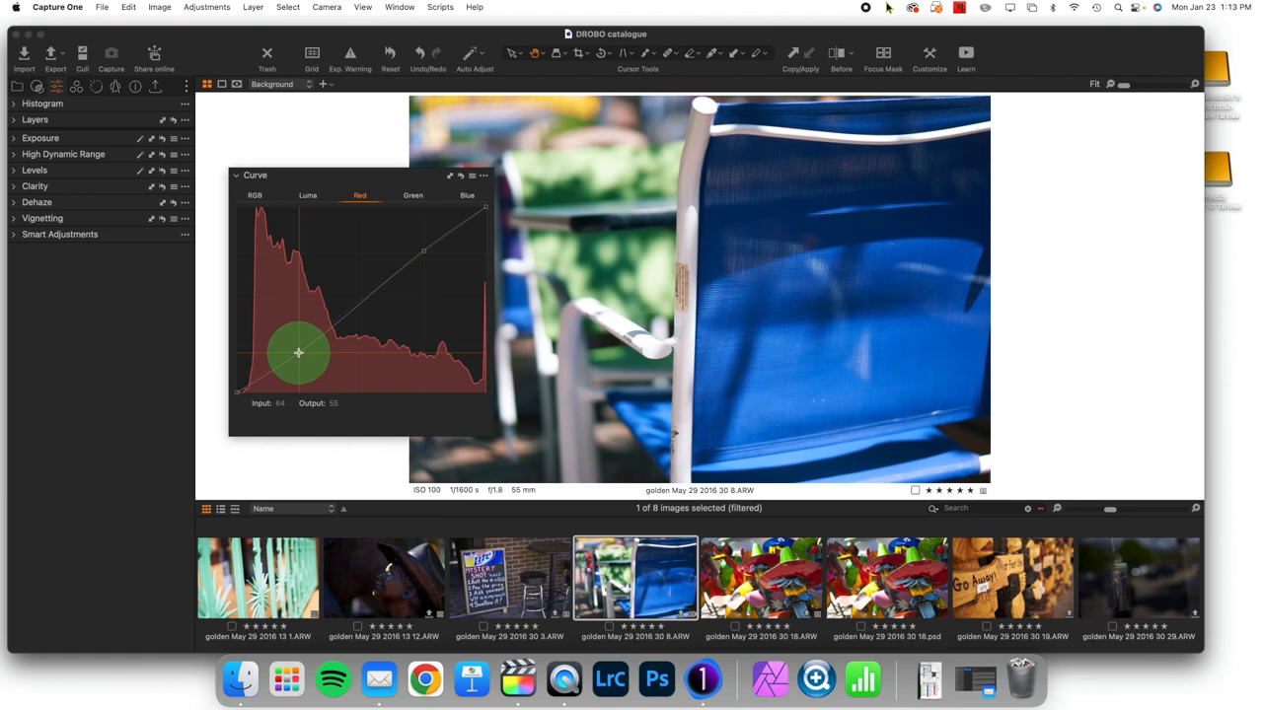